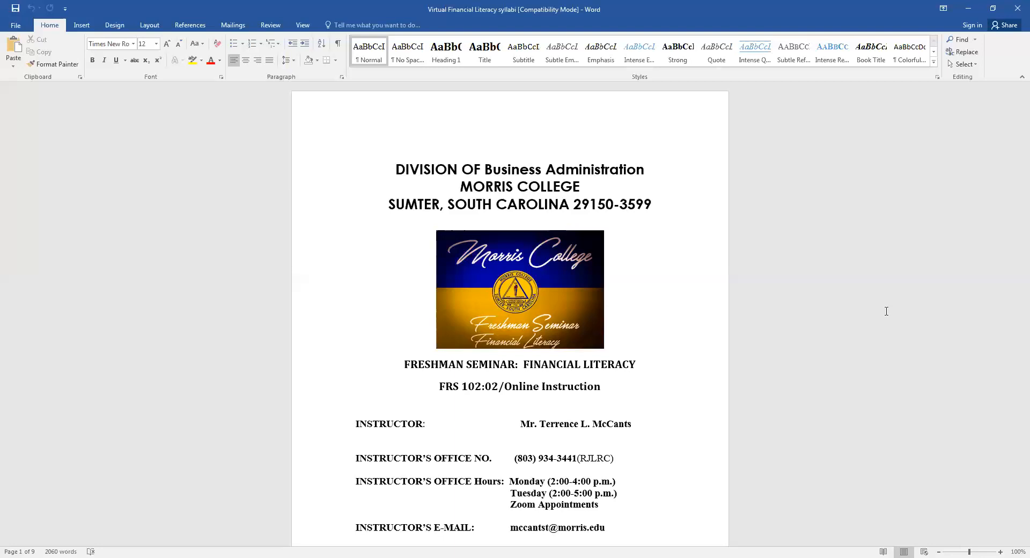
# Scroll past page 1 to the Fall 2020 course description and course objectives list.
pyautogui.scroll(-3)
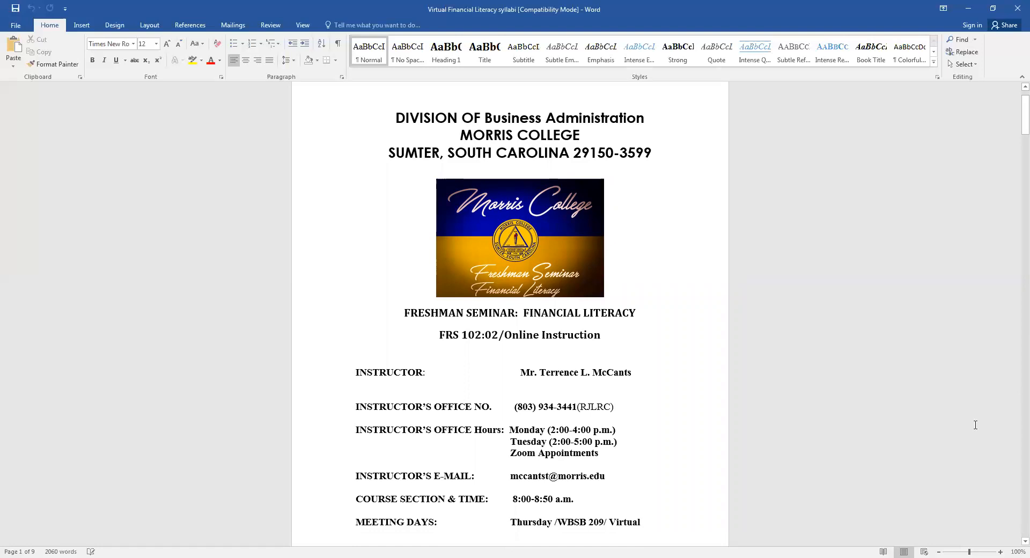
pyautogui.moveTo(967, 436)
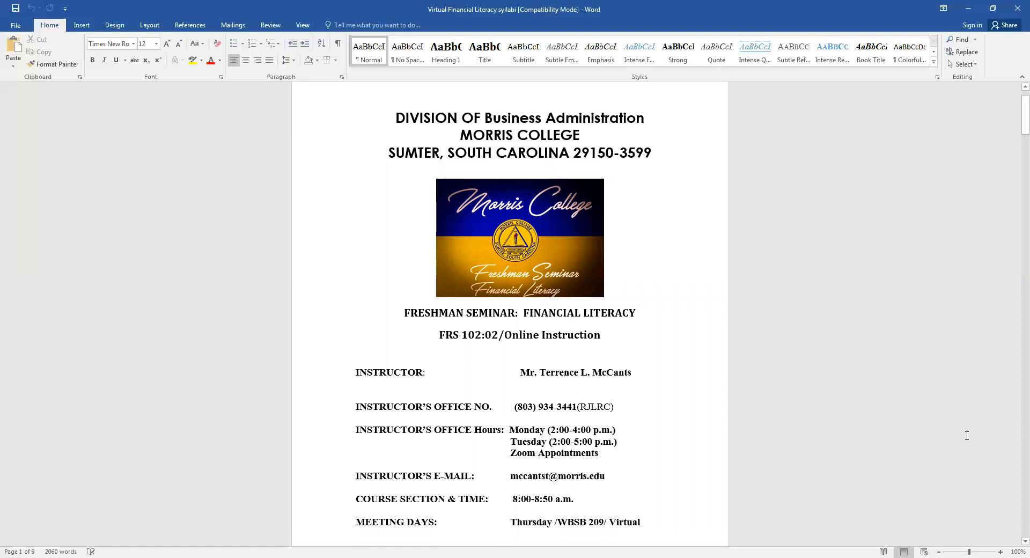
pyautogui.moveTo(1004, 530)
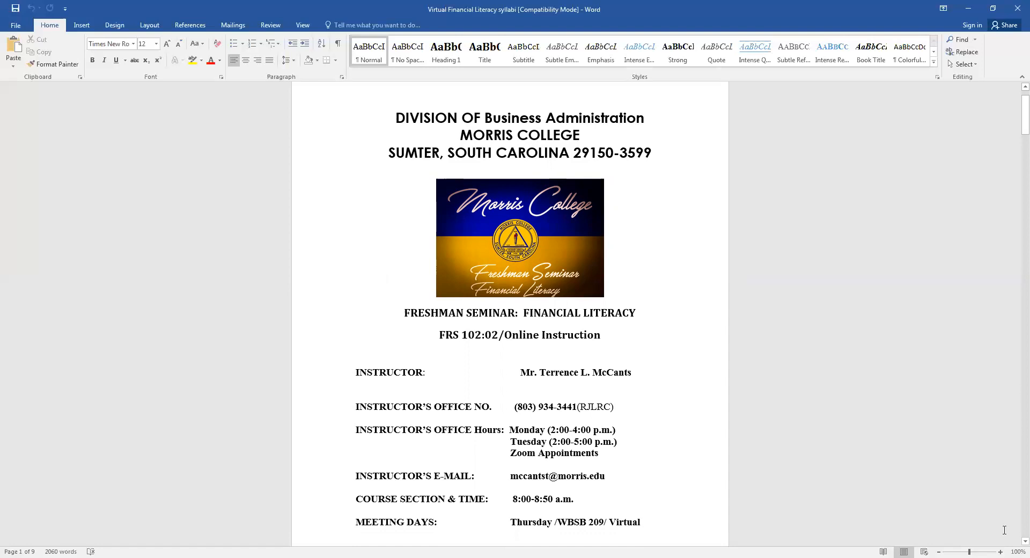
pyautogui.scroll(-3)
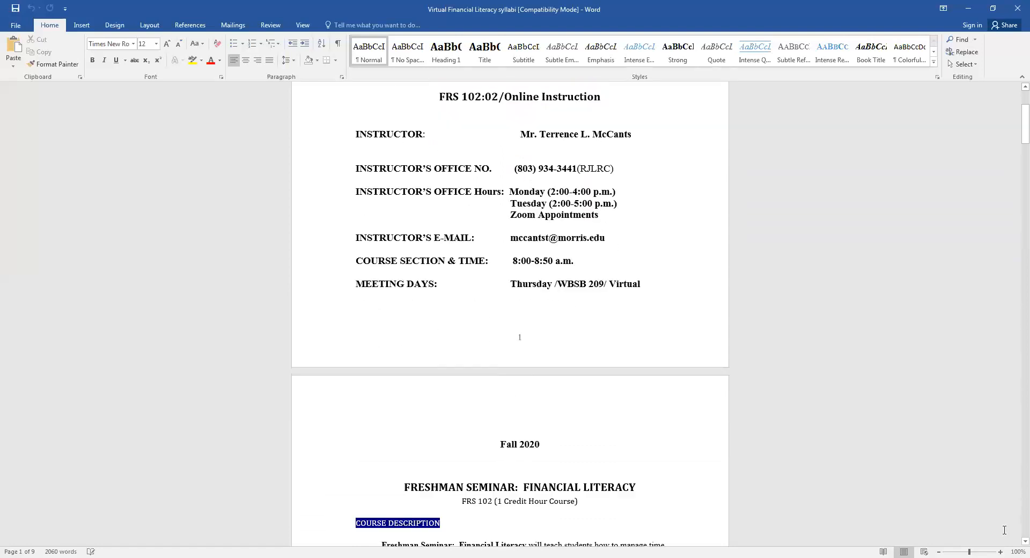
pyautogui.scroll(-3)
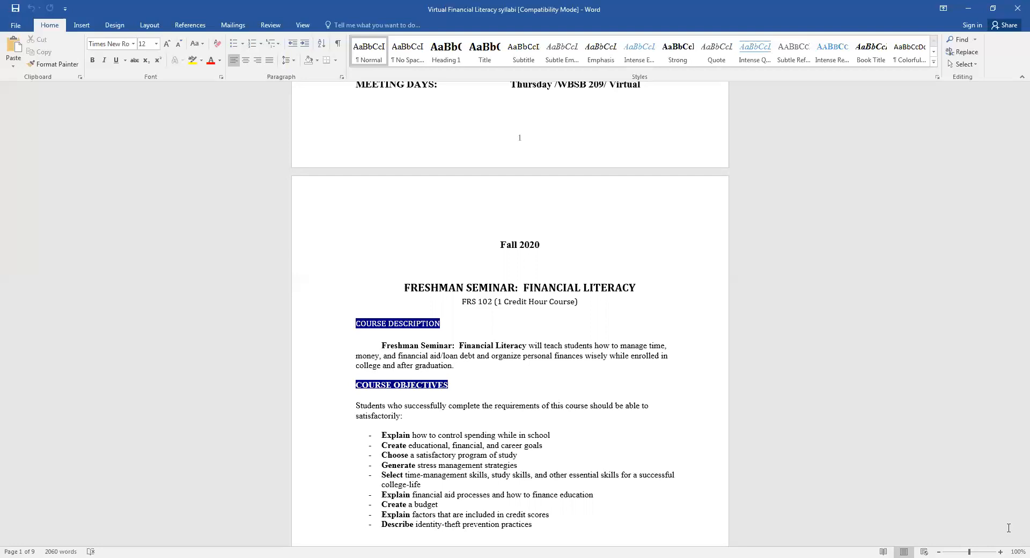
# Scroll to the Textbook Policy and 100% grading breakdown, then click in that text.
pyautogui.scroll(-3)
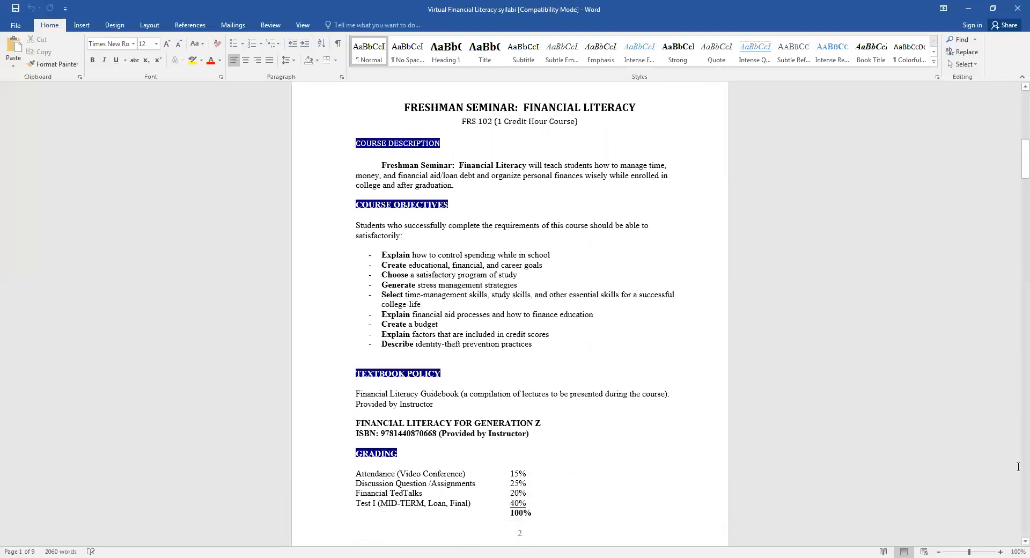
pyautogui.scroll(-3)
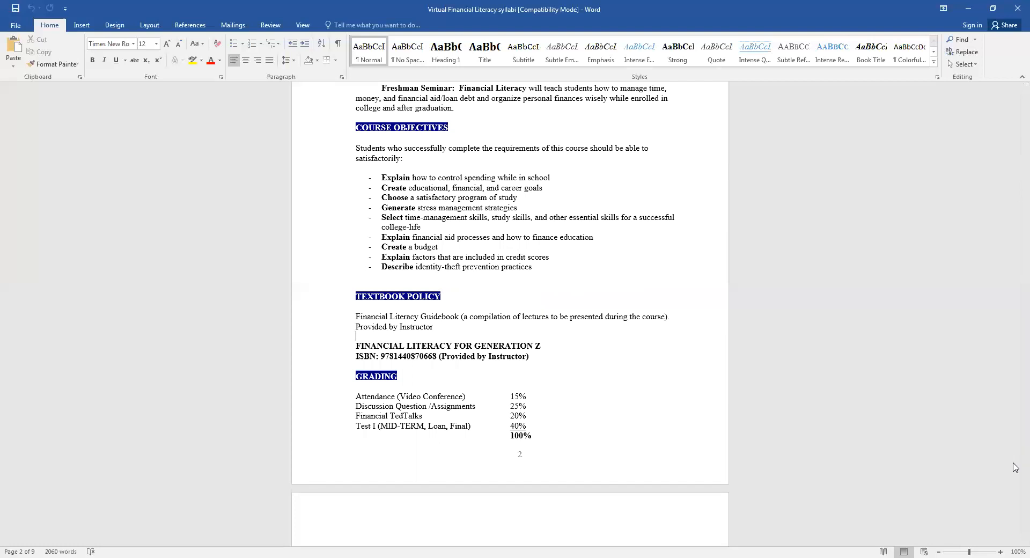
pyautogui.click(355, 336)
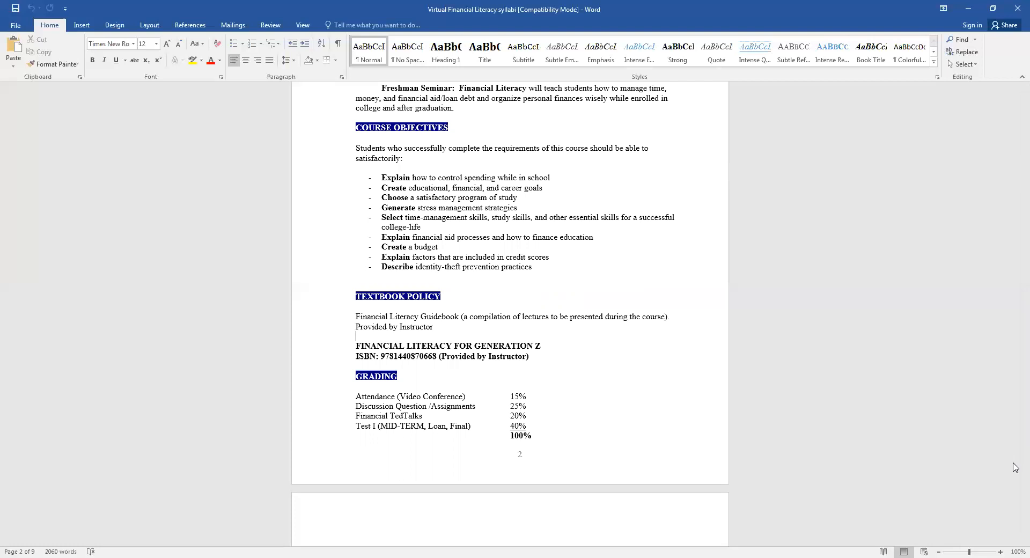
pyautogui.click(355, 335)
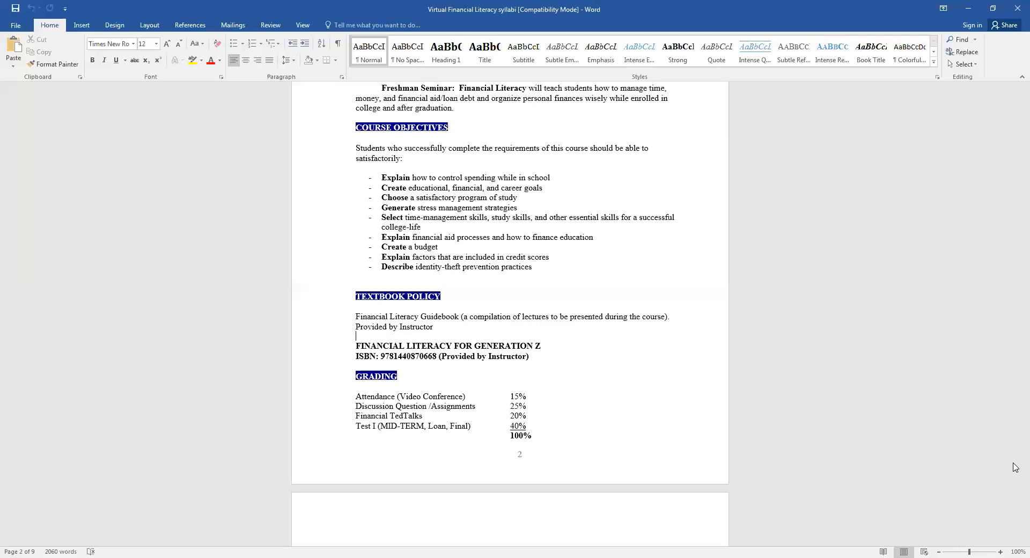
# Scroll to page 3's make-up test rules, Grading Scale and Class Attendance Policy.
pyautogui.scroll(-3)
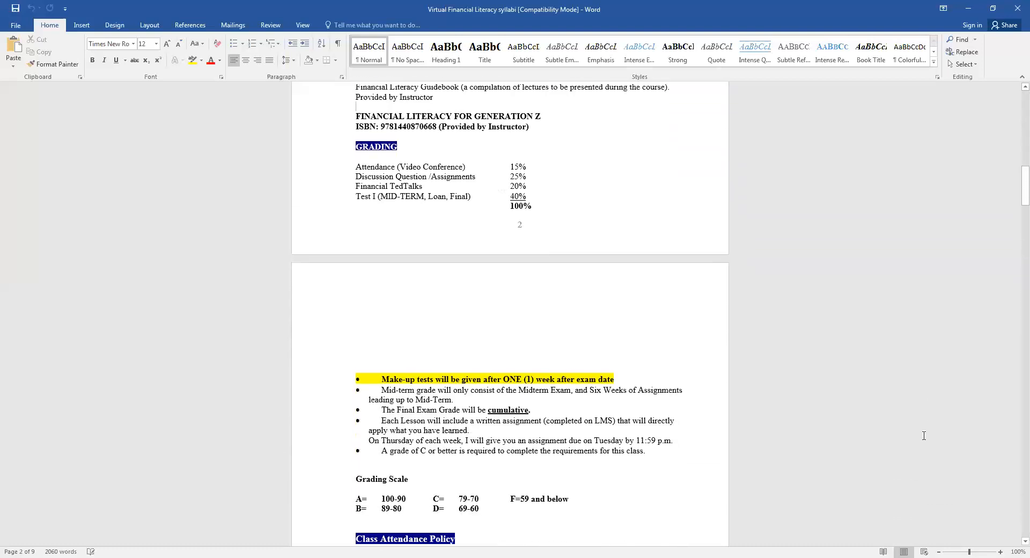
pyautogui.scroll(-3)
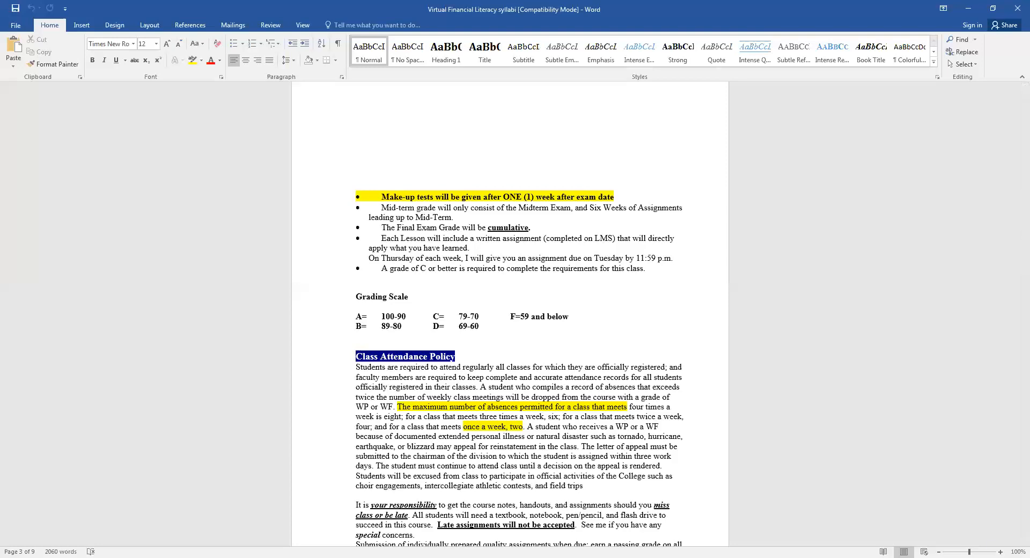
# Scroll to the late-assignment rules and red COVID-19 remote learning note.
pyautogui.scroll(-3)
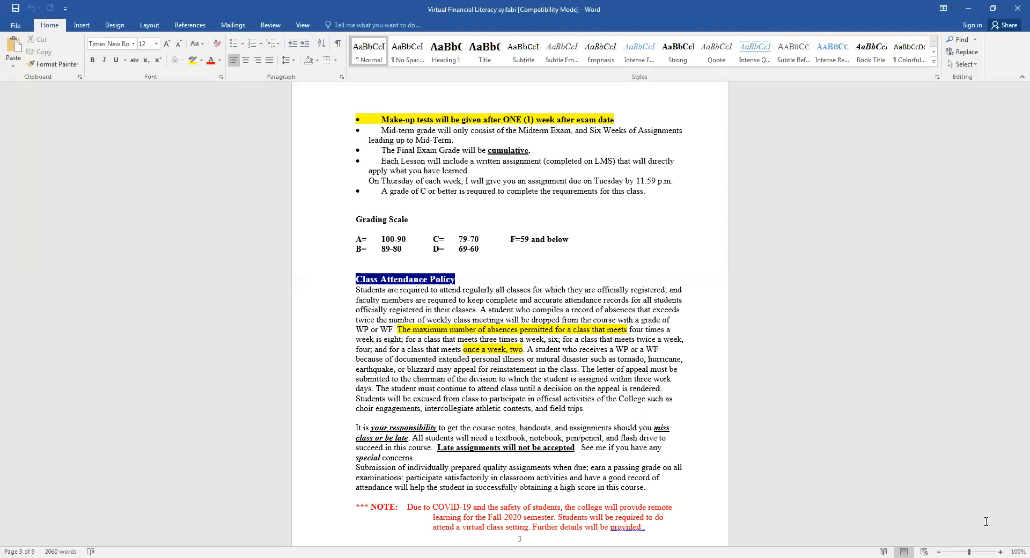
pyautogui.scroll(-3)
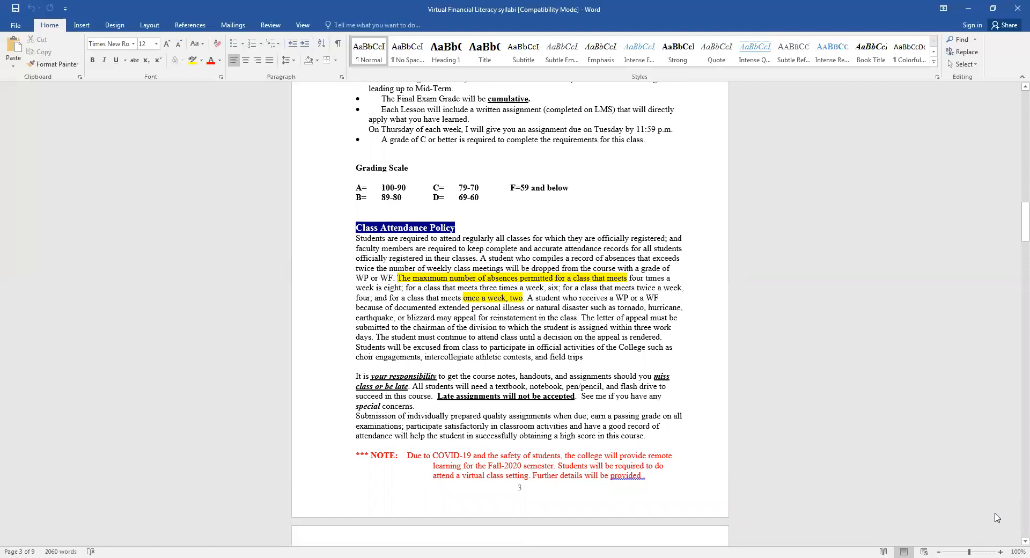
# Scroll through Academic Honesty, Disabilities and Profanity policies to the Class Policies heading.
pyautogui.scroll(-3)
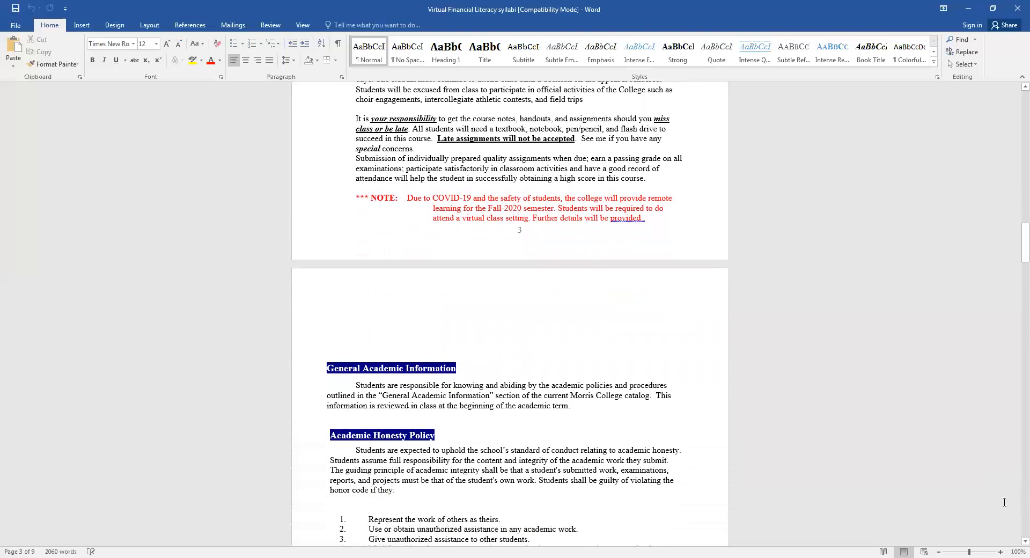
pyautogui.scroll(-3)
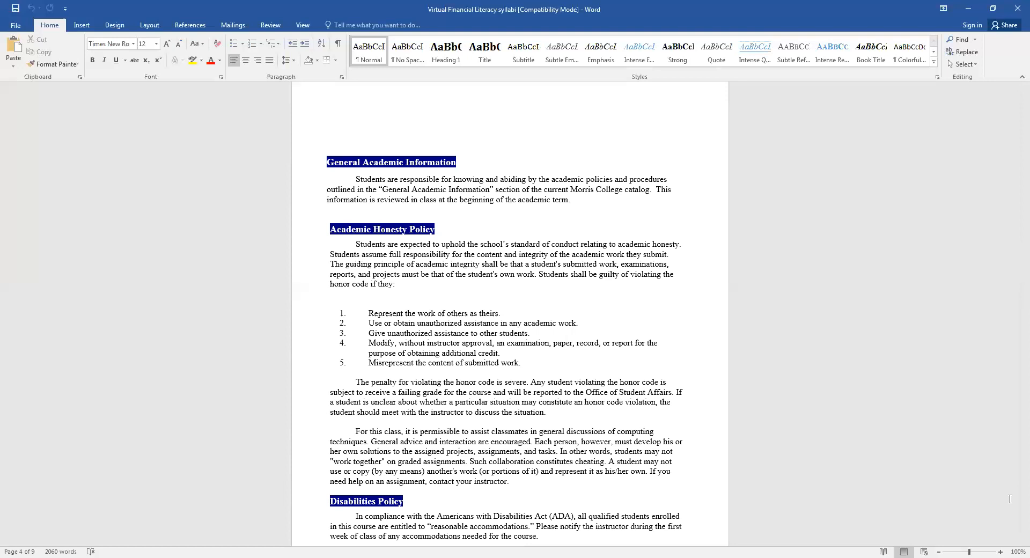
pyautogui.scroll(-3)
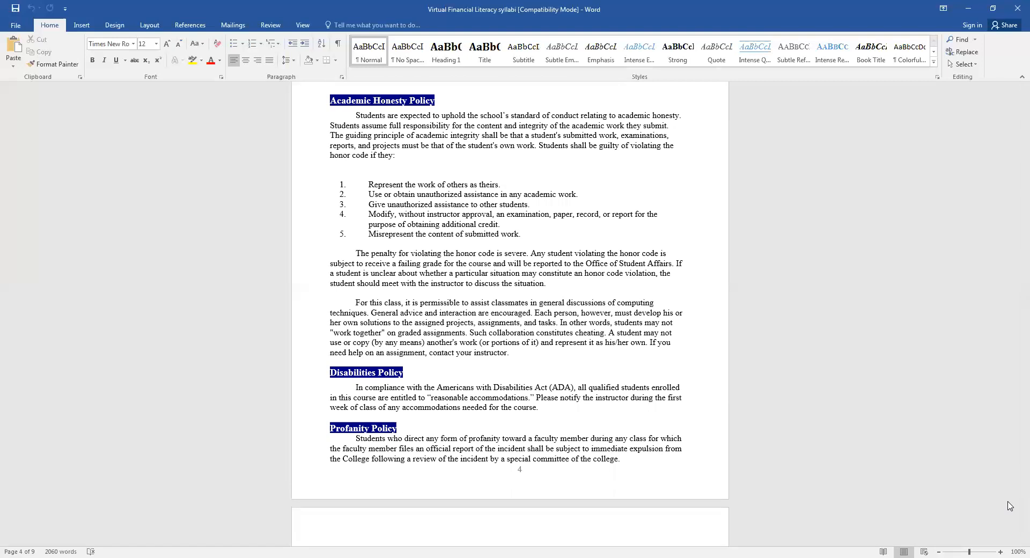
pyautogui.scroll(-3)
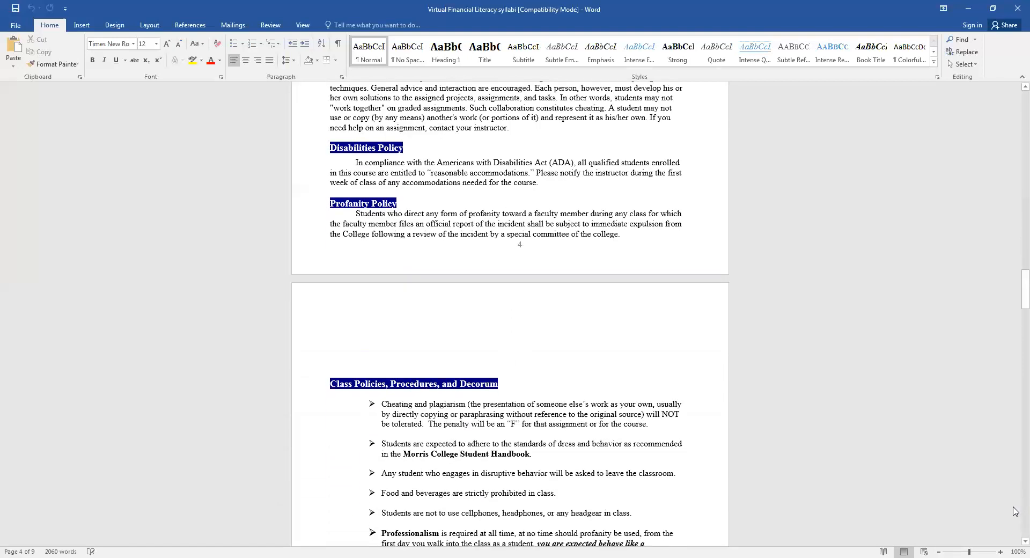
# Scroll through the decorum rules to the smoke-free policy and Course Content Outline table.
pyautogui.scroll(-3)
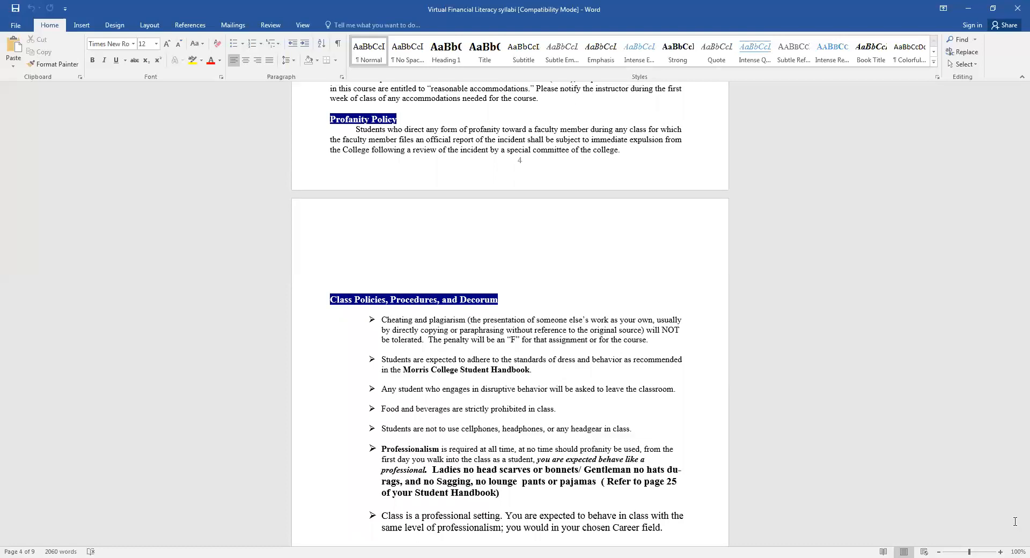
pyautogui.scroll(-3)
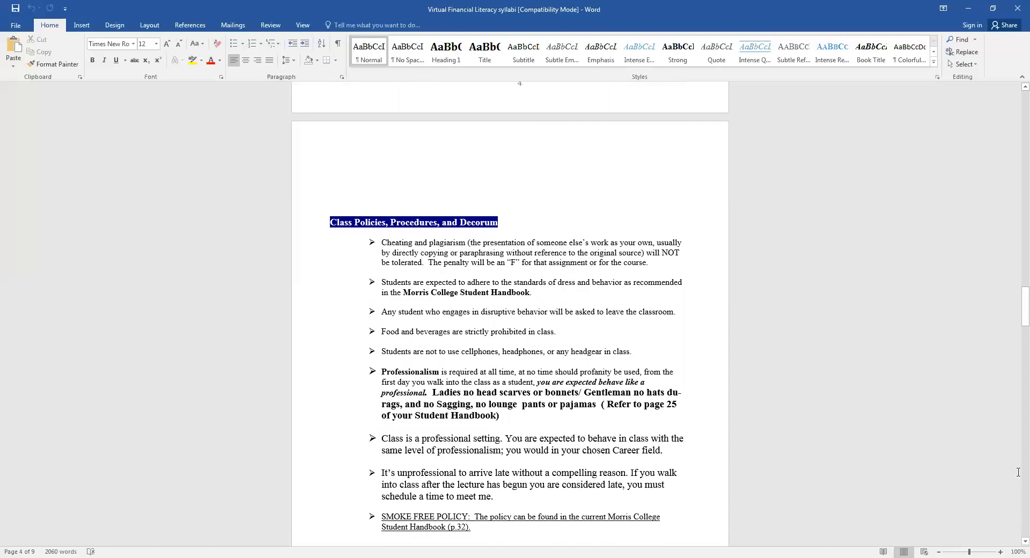
pyautogui.moveTo(918, 477)
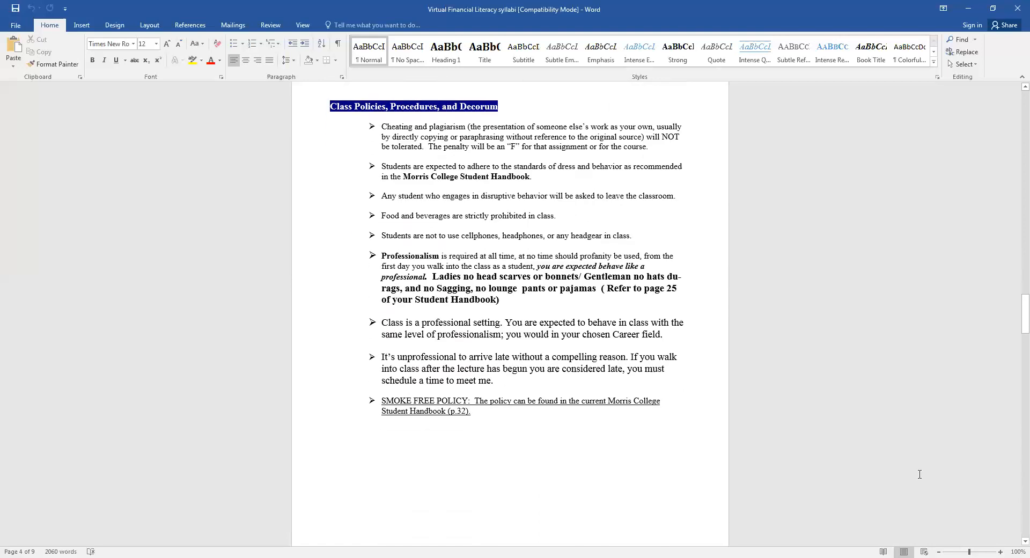
pyautogui.scroll(-3)
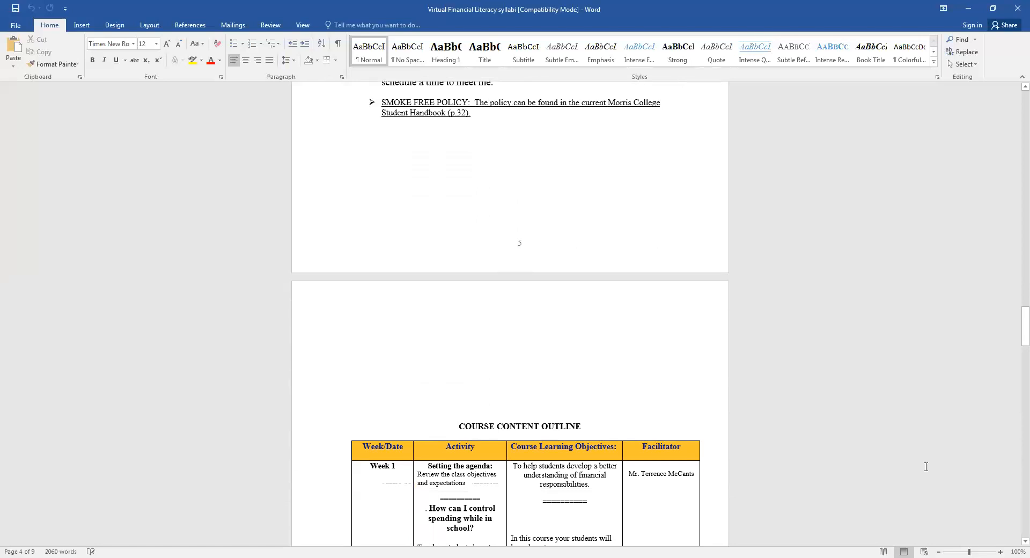
# Scroll through weeks 10–12 and the final examination to the Student Syllabus/Contract Signature Page.
pyautogui.scroll(-3)
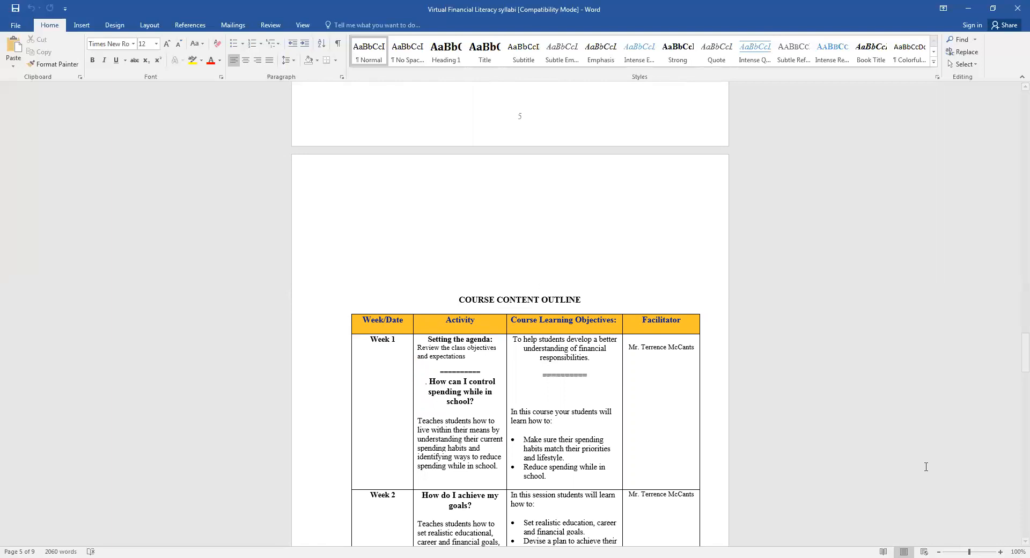
pyautogui.scroll(-3)
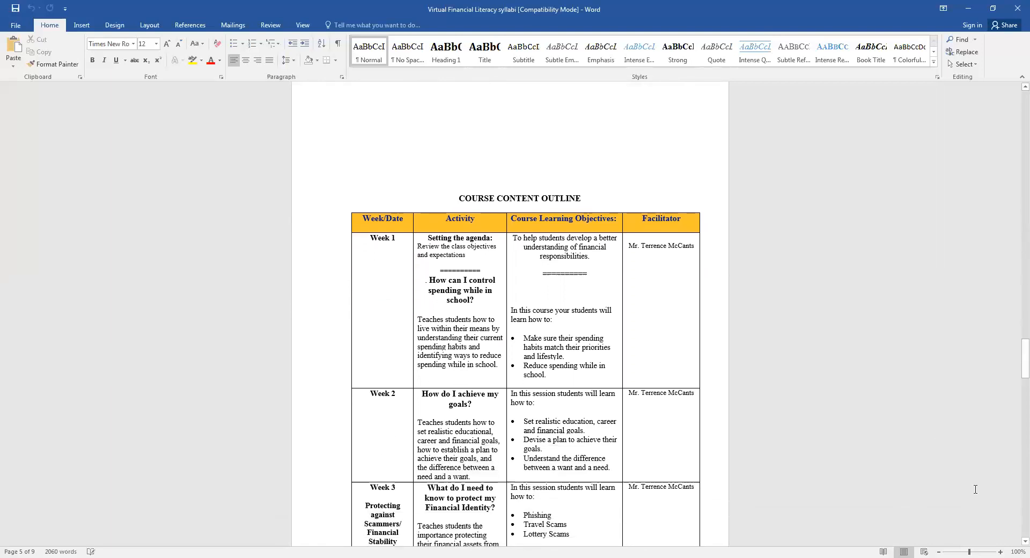
pyautogui.scroll(-3)
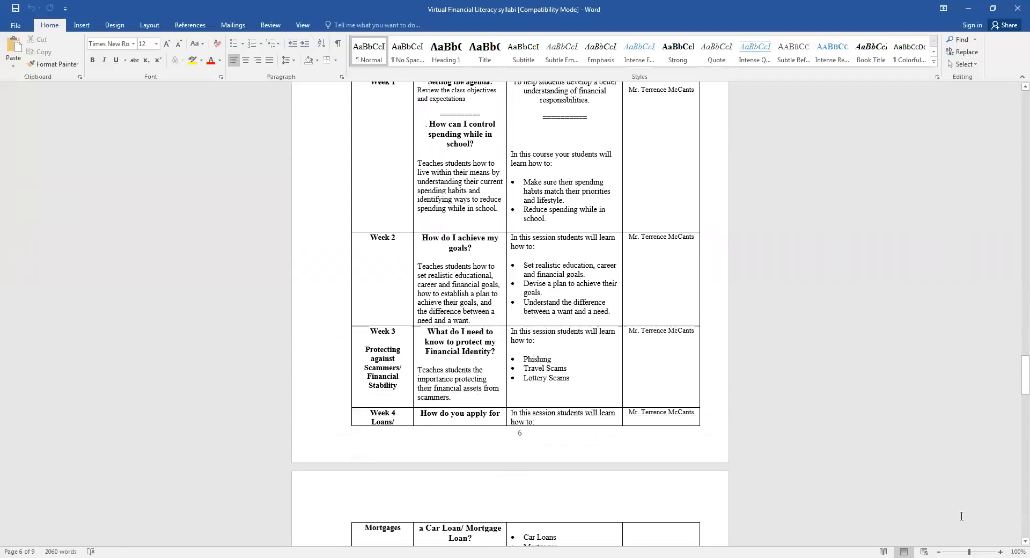
pyautogui.scroll(-3)
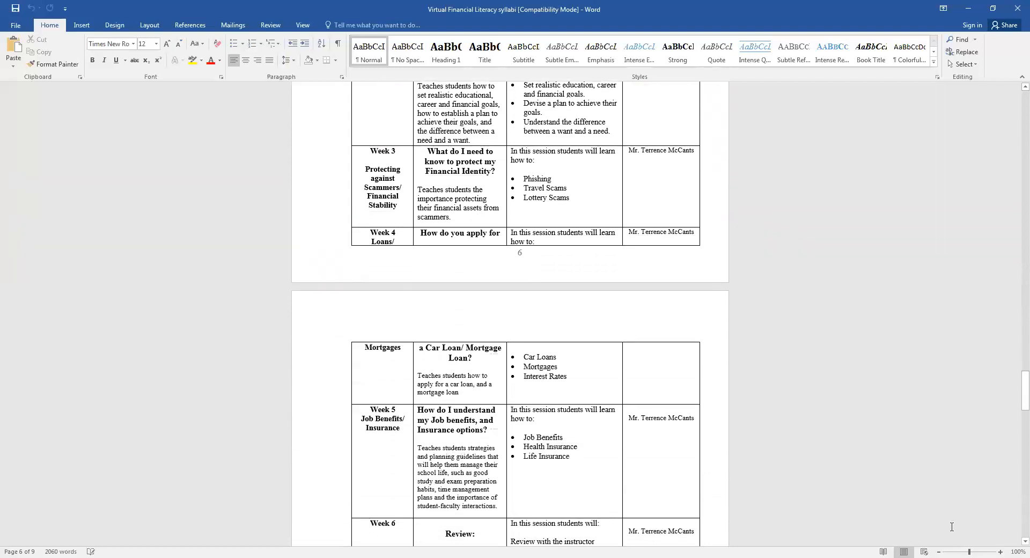
pyautogui.scroll(-3)
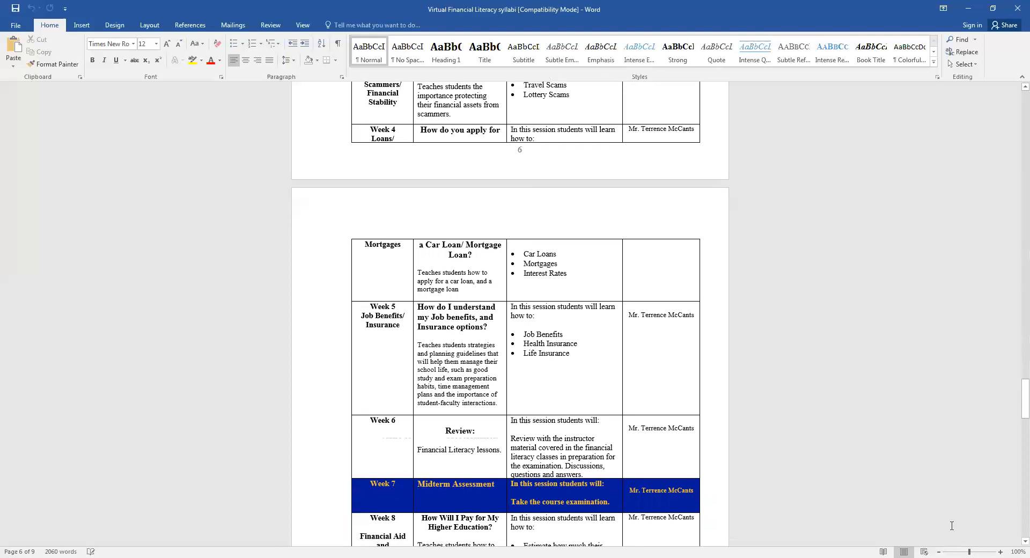
pyautogui.scroll(-3)
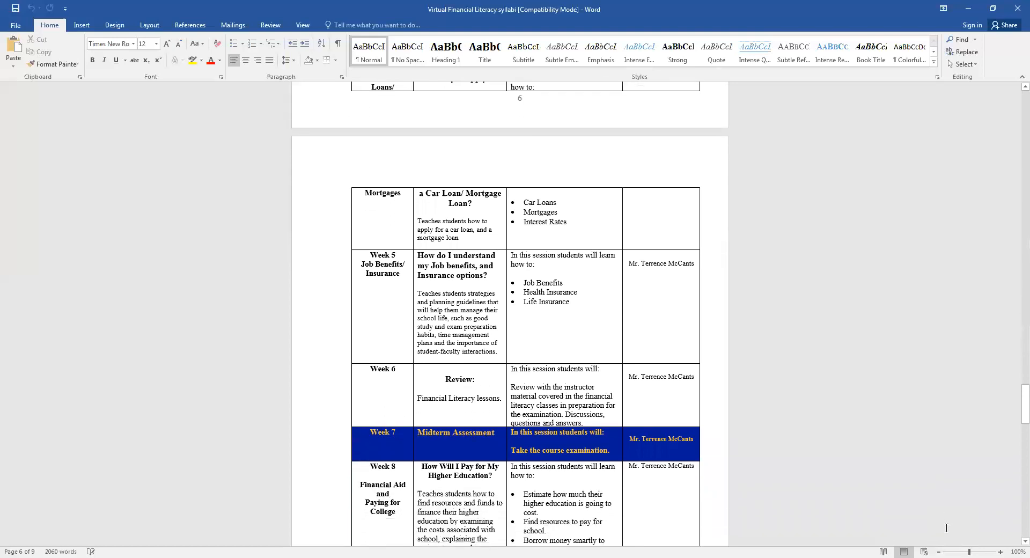
pyautogui.scroll(-3)
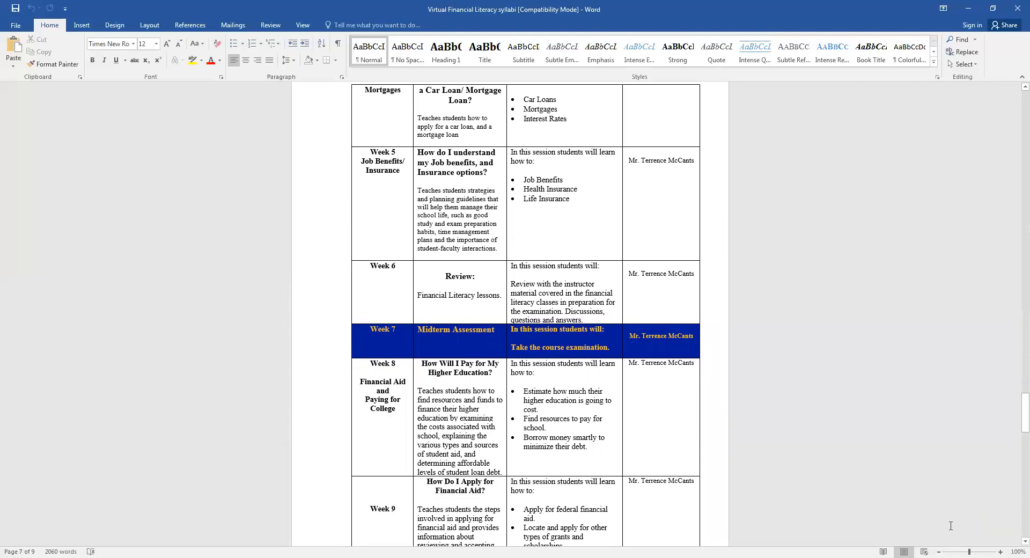
pyautogui.scroll(-3)
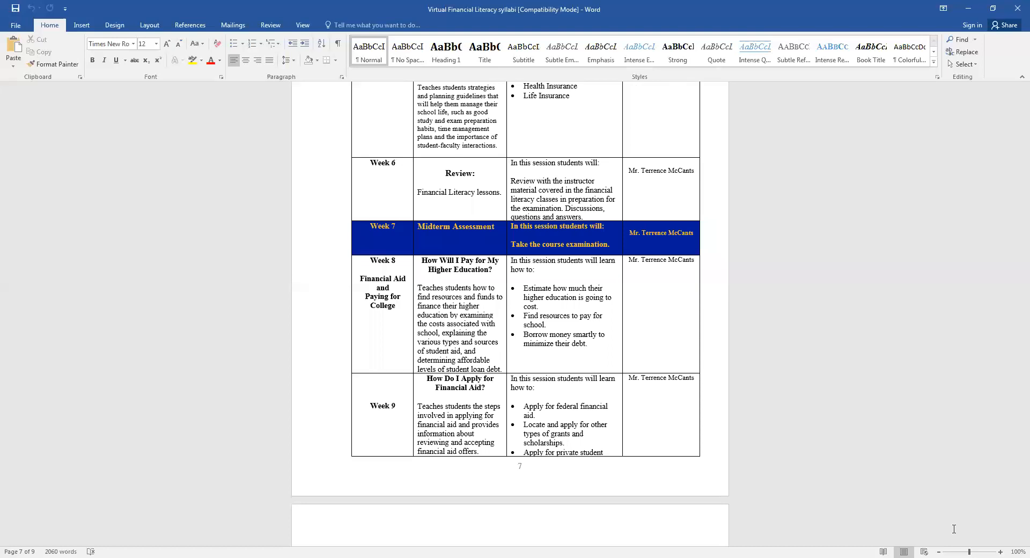
pyautogui.scroll(-3)
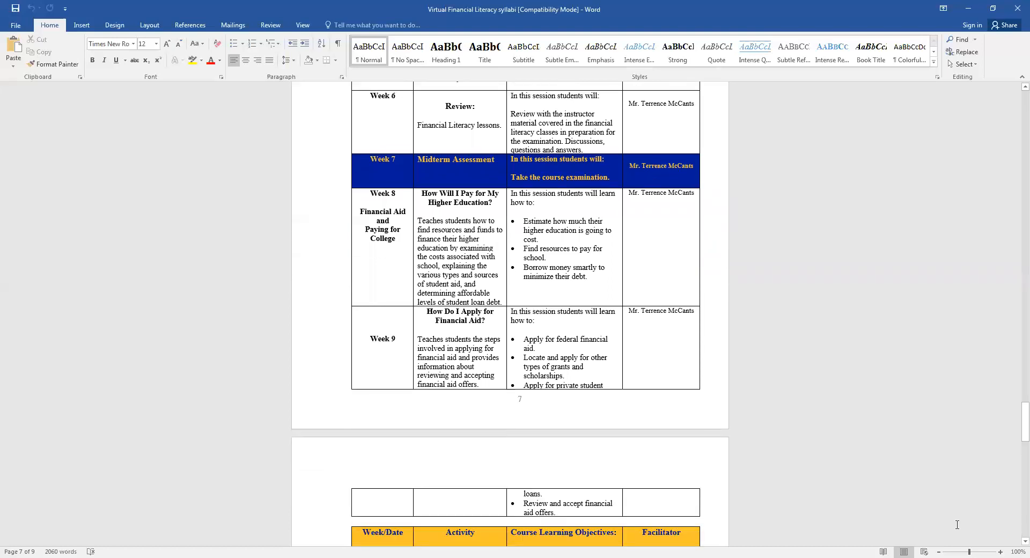
pyautogui.scroll(-3)
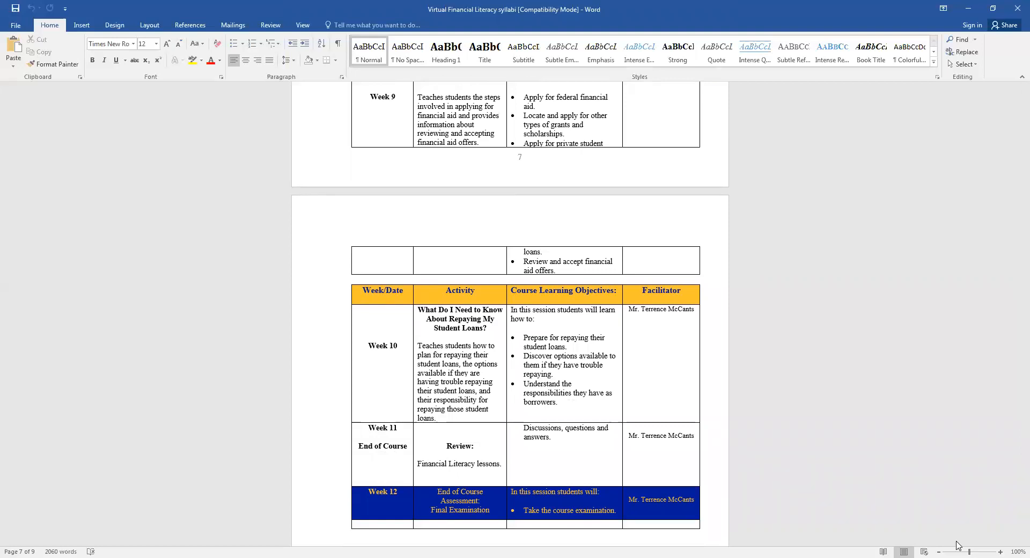
pyautogui.scroll(-3)
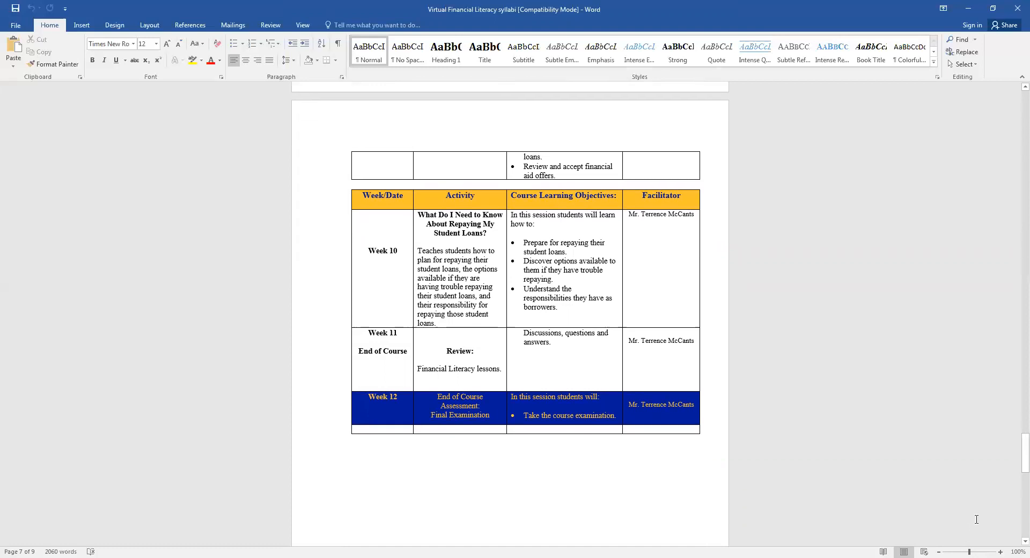
pyautogui.scroll(-3)
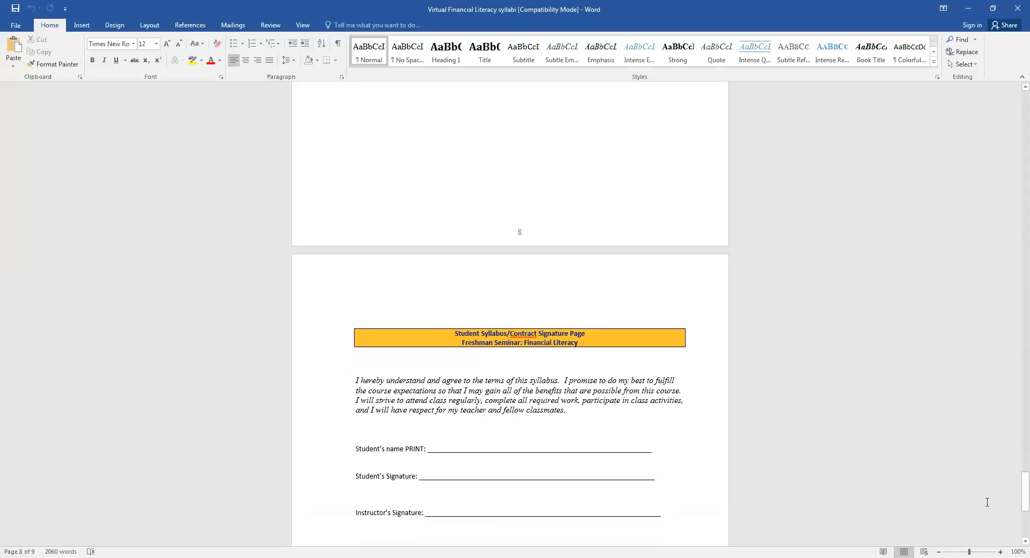
pyautogui.scroll(-3)
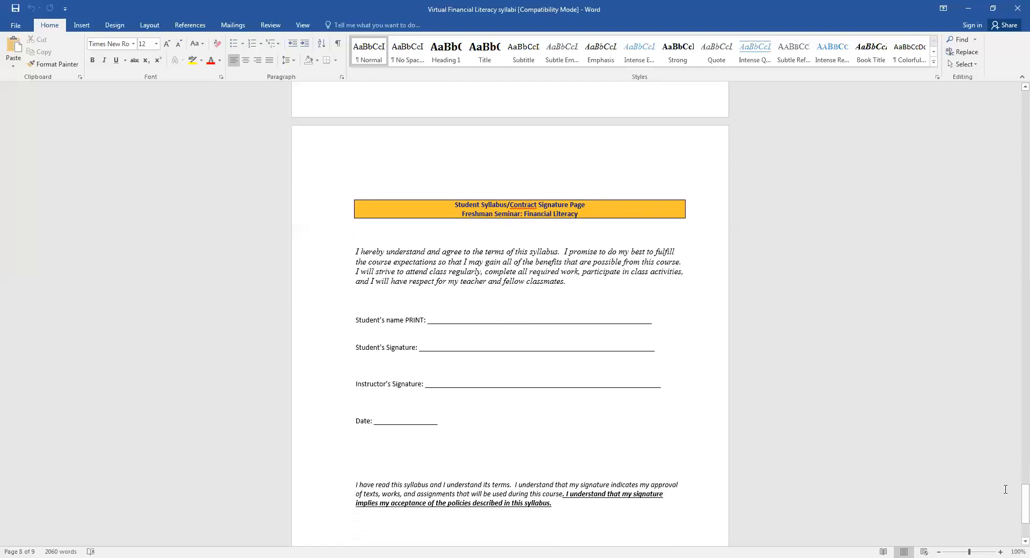
pyautogui.moveTo(1005, 544)
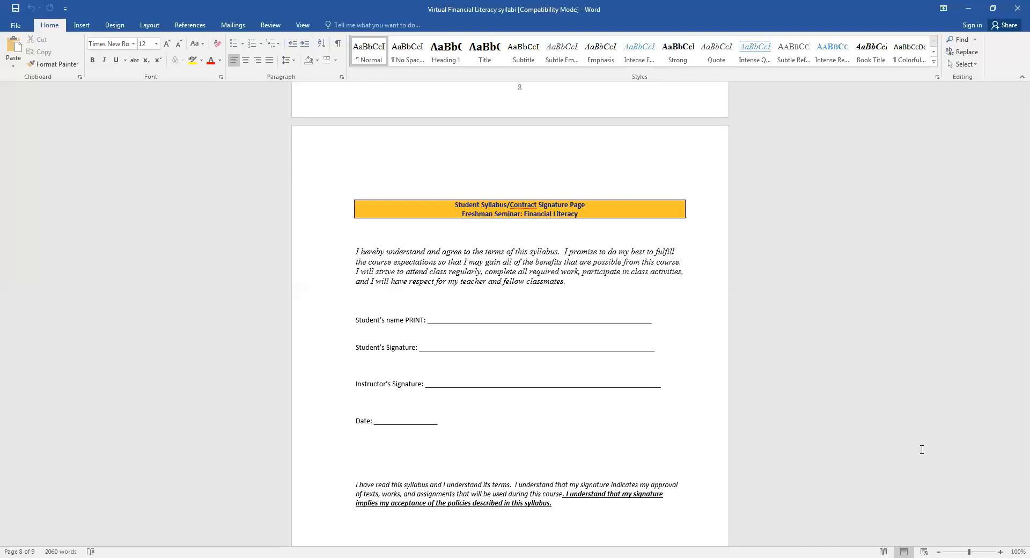
# Scroll up to page 1 with the Morris College header, logo and instructor contacts.
pyautogui.scroll(3)
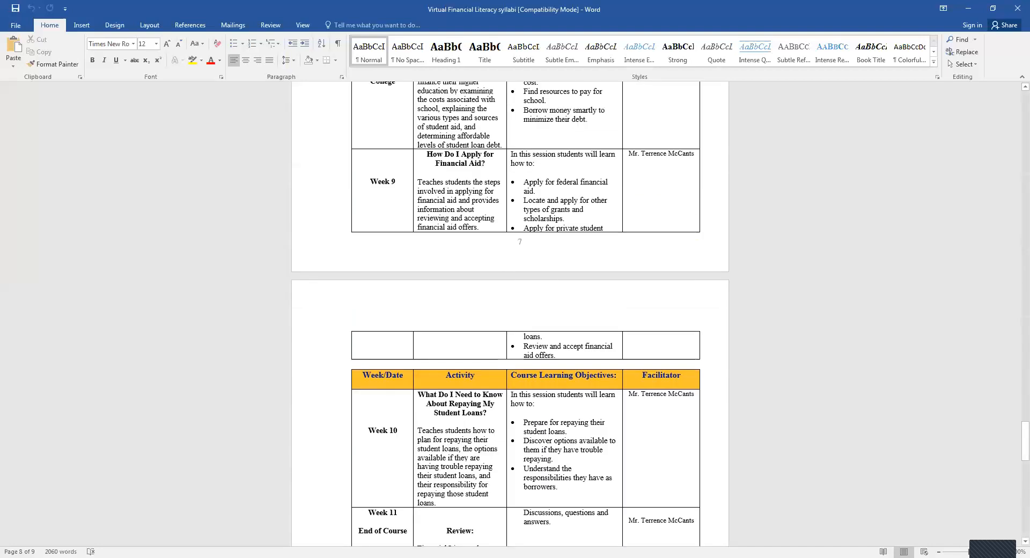
pyautogui.scroll(3)
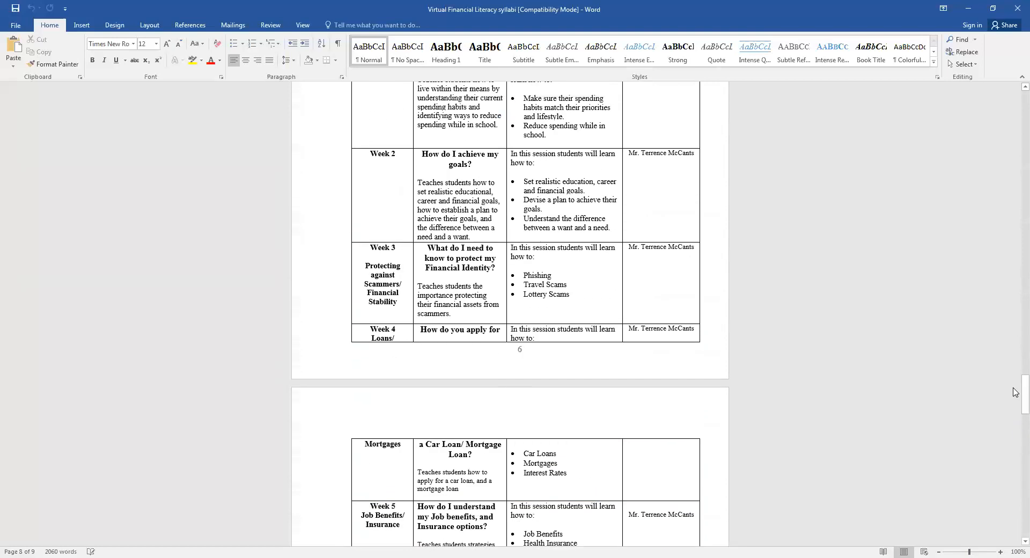
pyautogui.scroll(3)
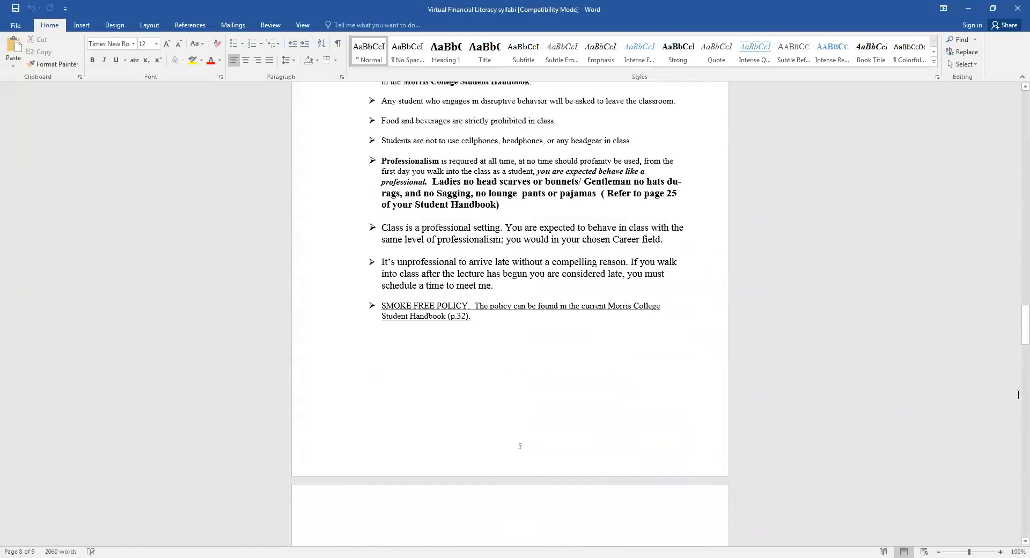
pyautogui.scroll(3)
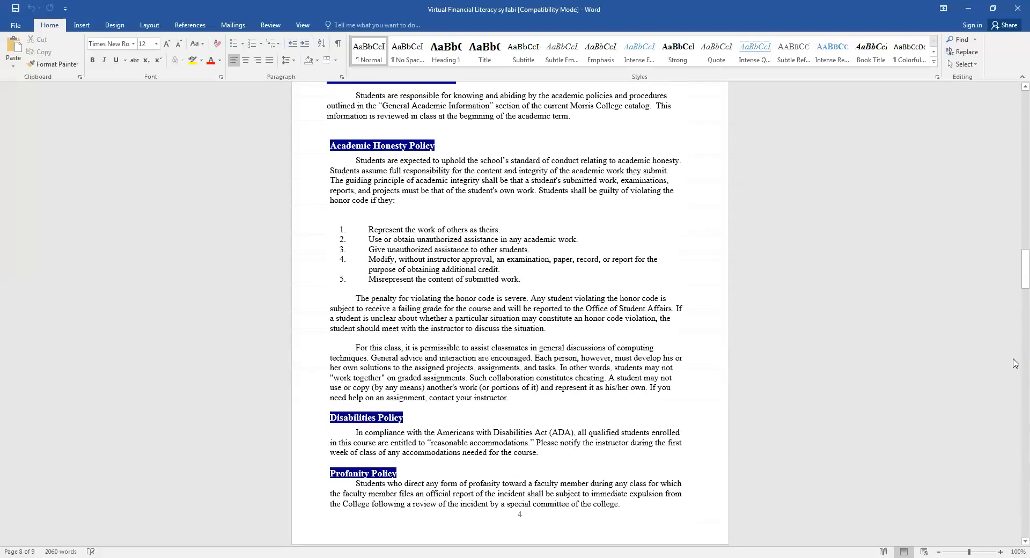
pyautogui.scroll(3)
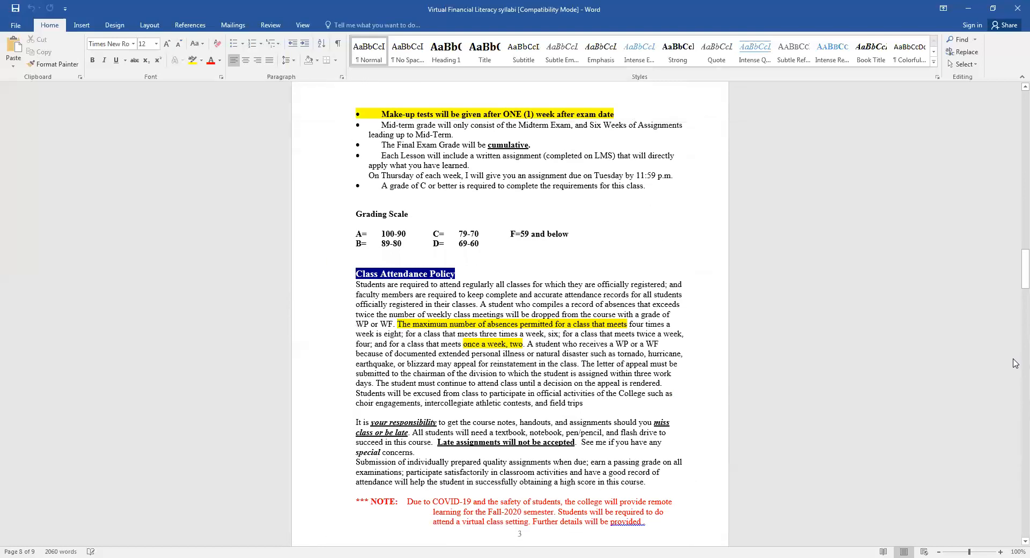
pyautogui.scroll(3)
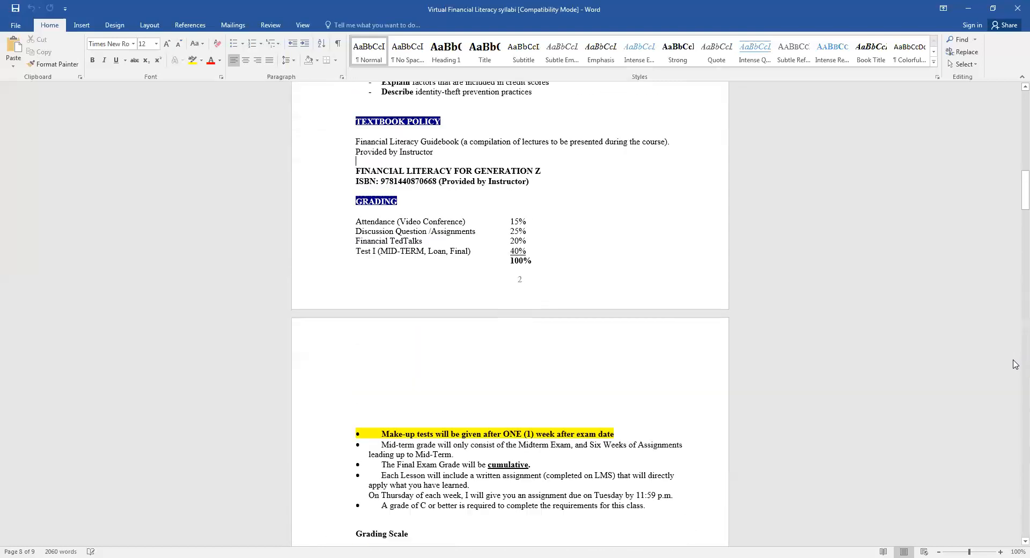
pyautogui.scroll(3)
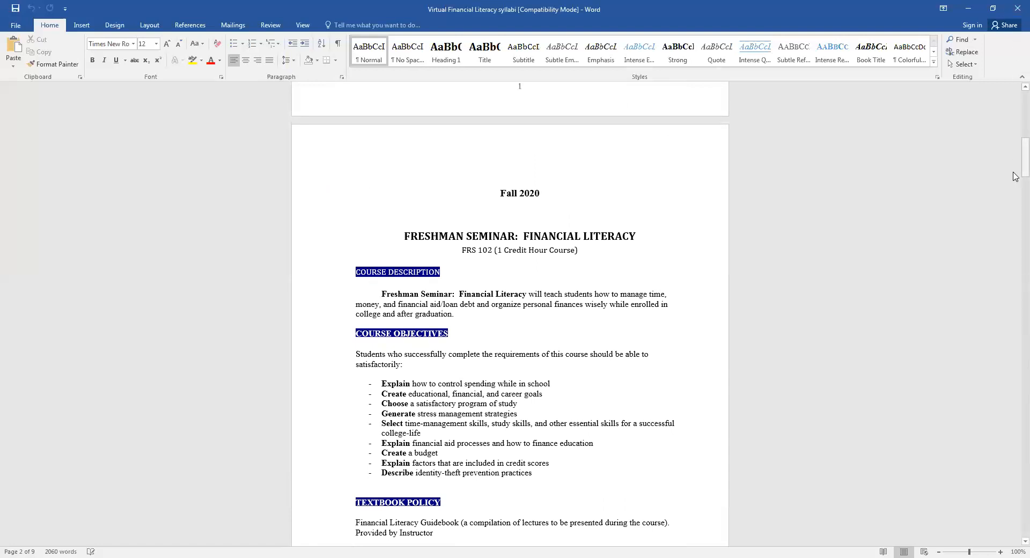
pyautogui.scroll(3)
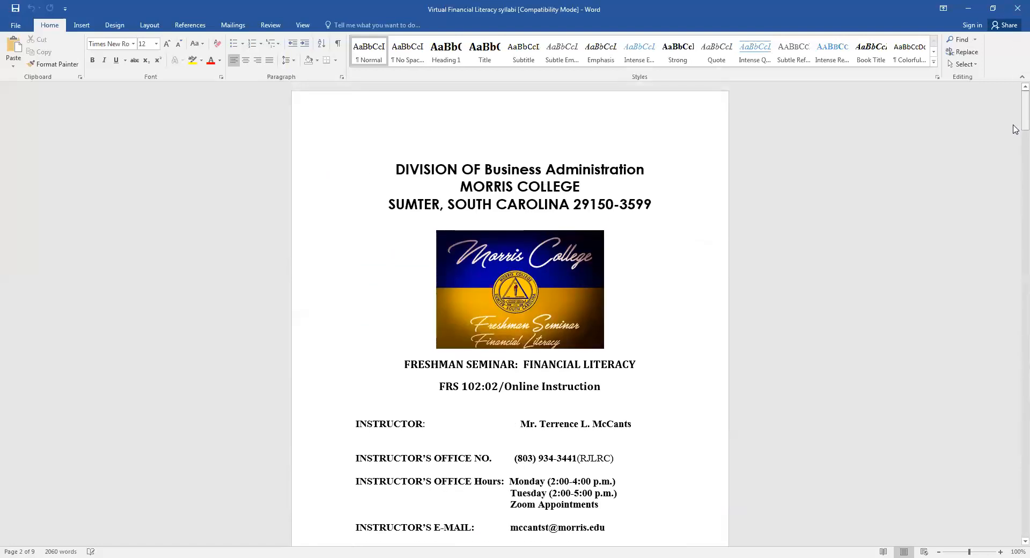